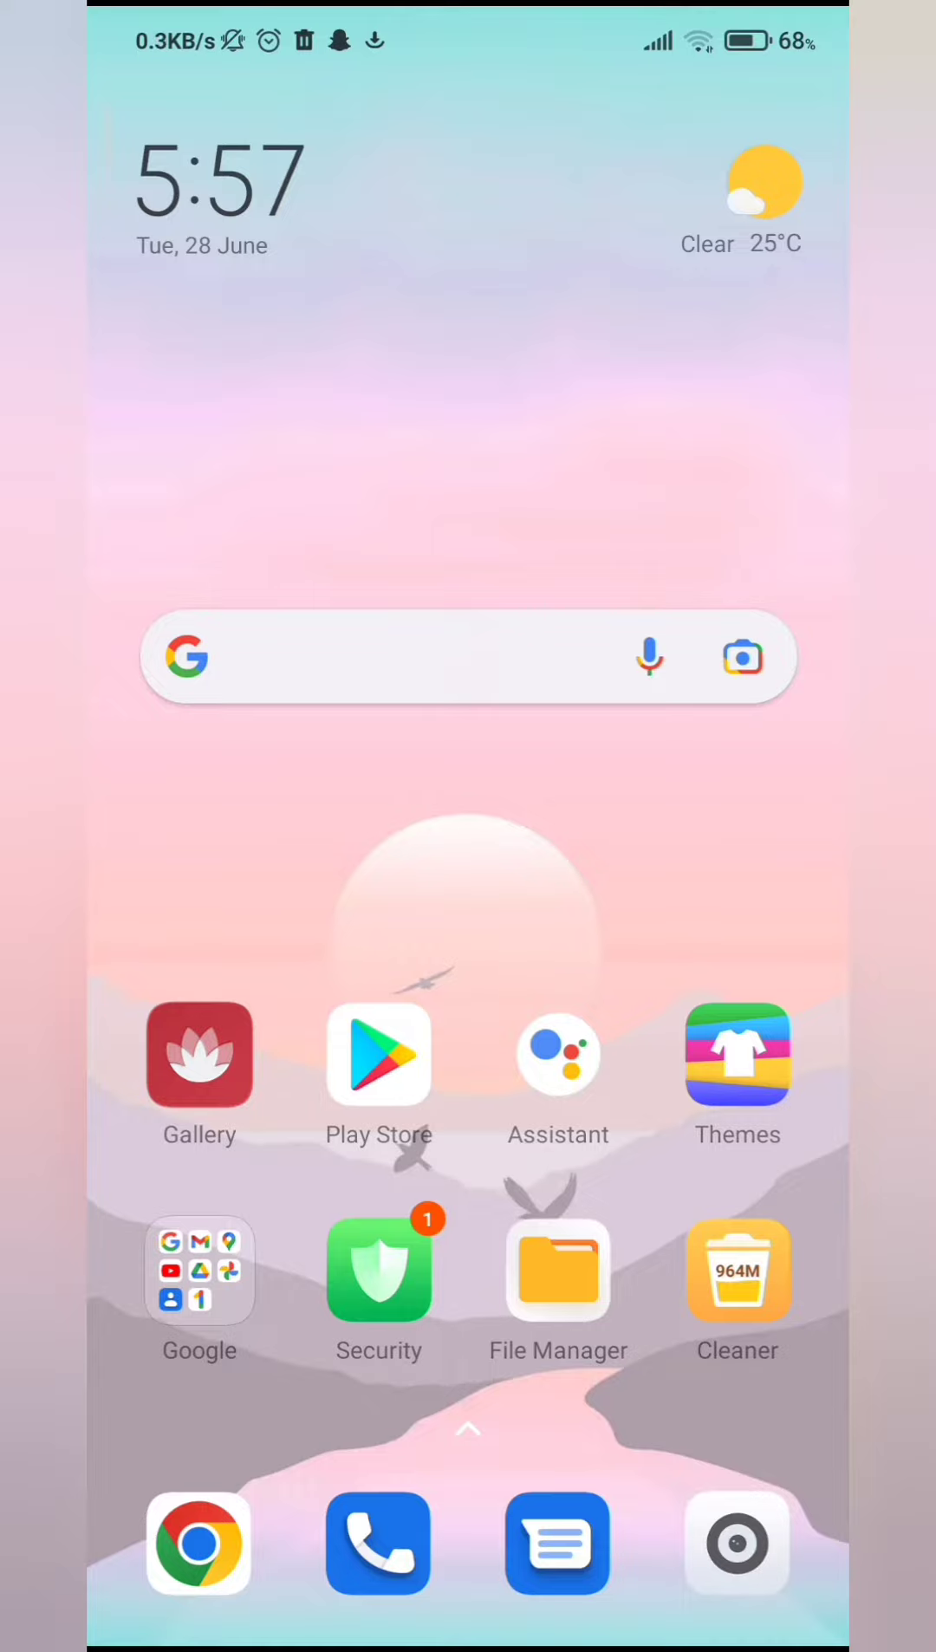
- Launch the YouTube app from the Android home screen
left_click(199, 1269)
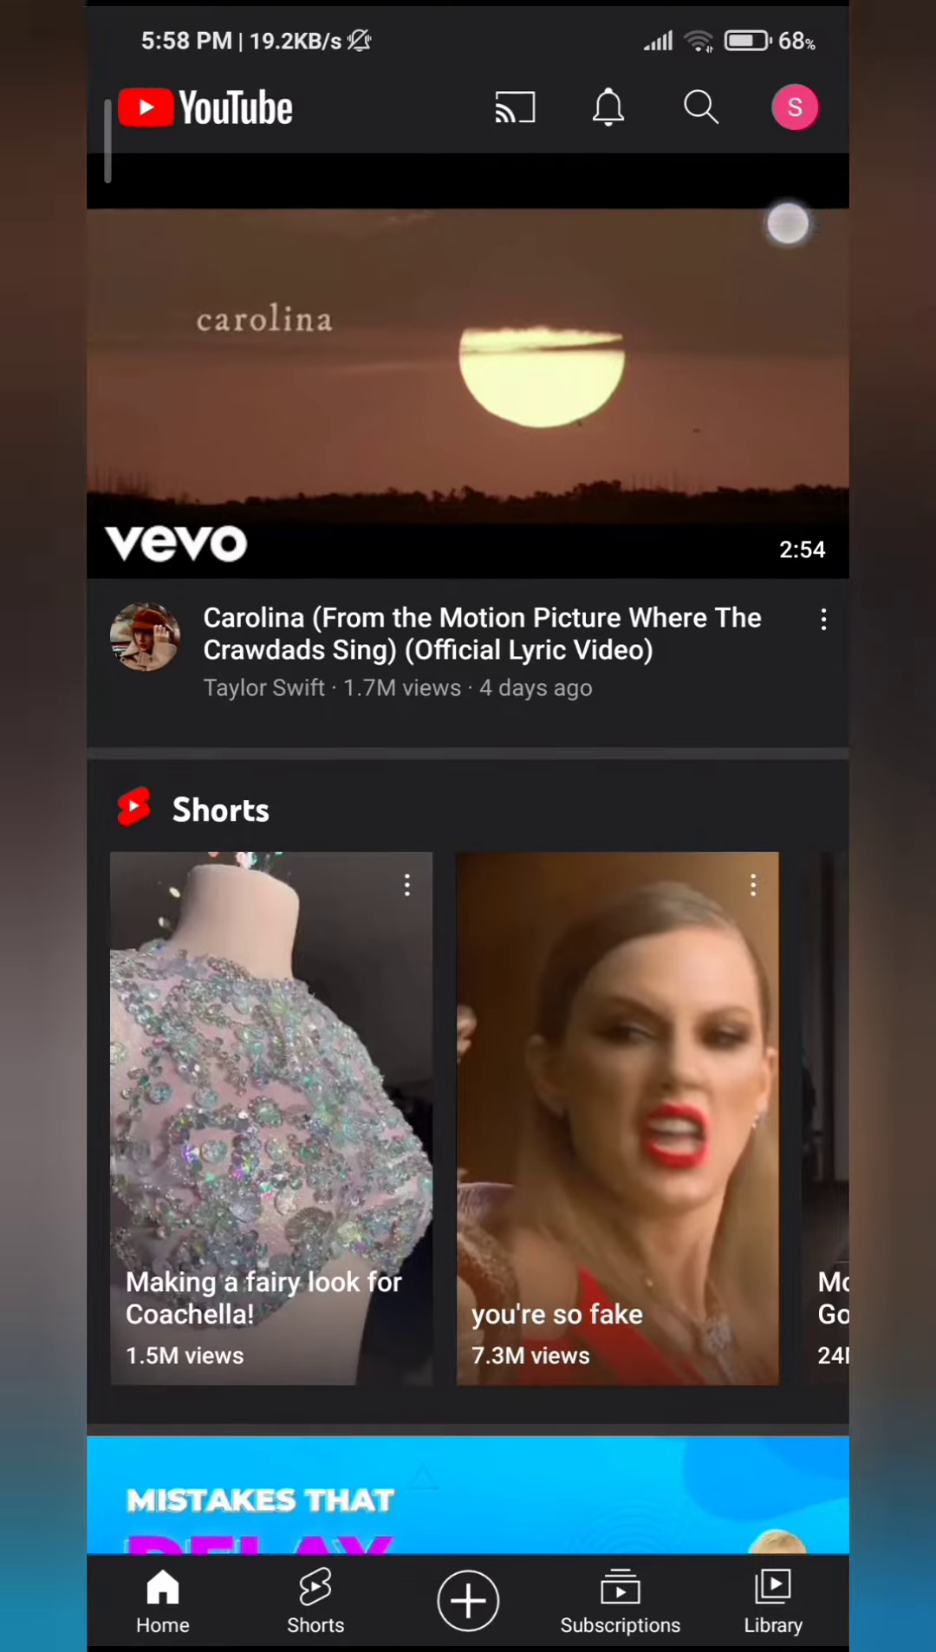
- Open 'Your channel' from the account menu to see the setup page named 'Shree'
left_click(793, 108)
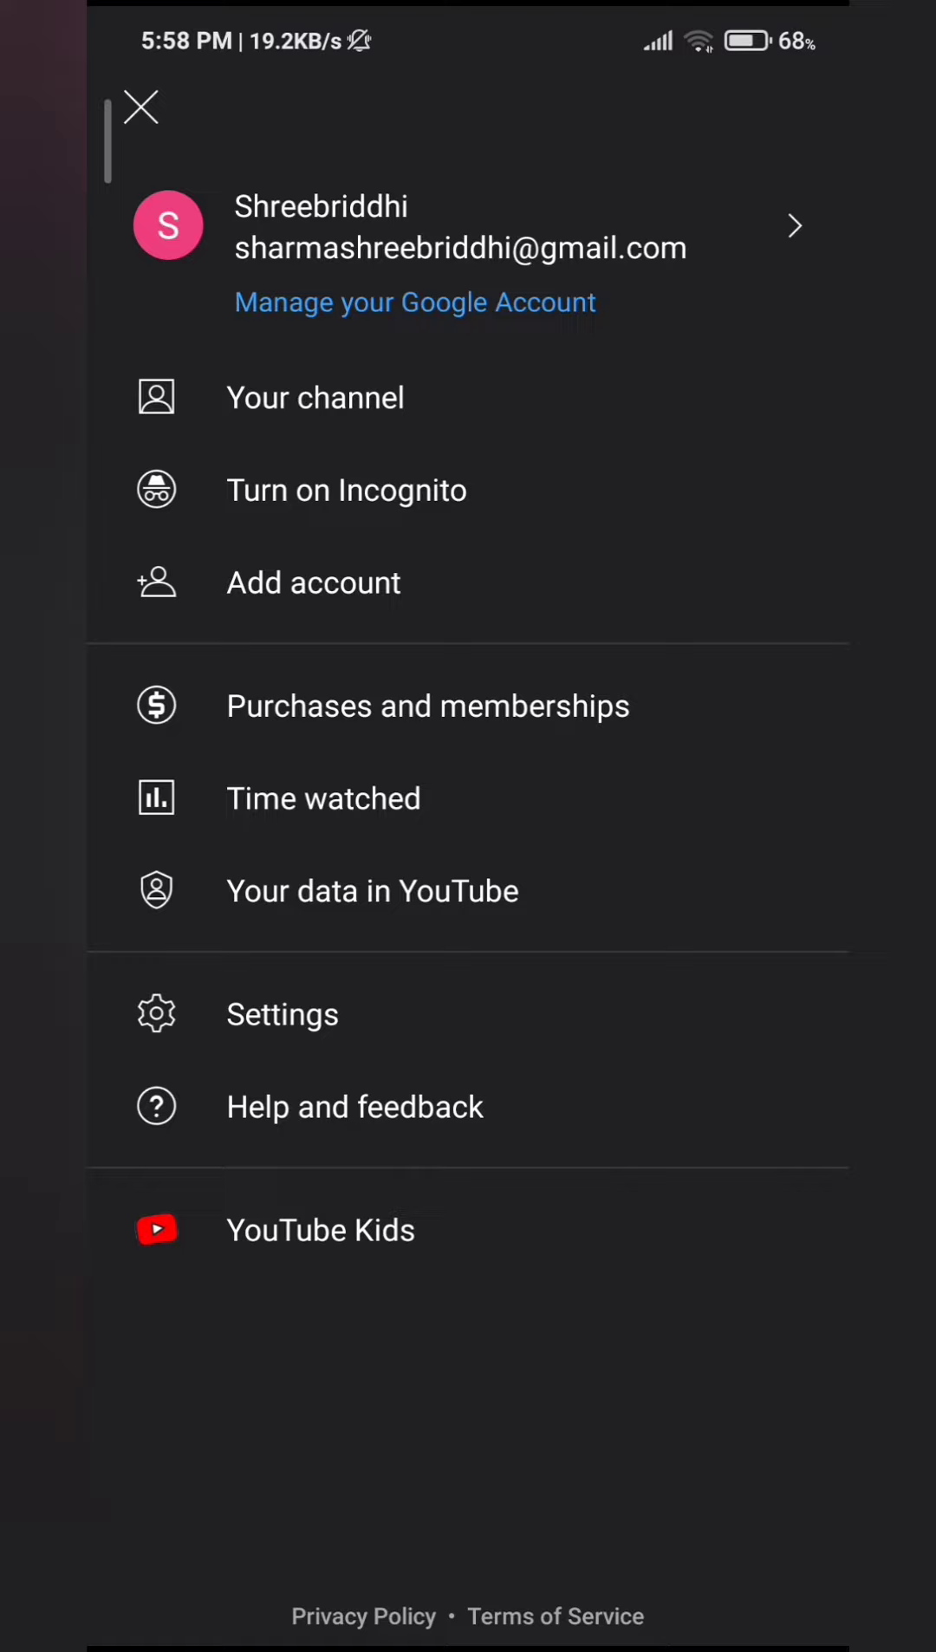
left_click(313, 397)
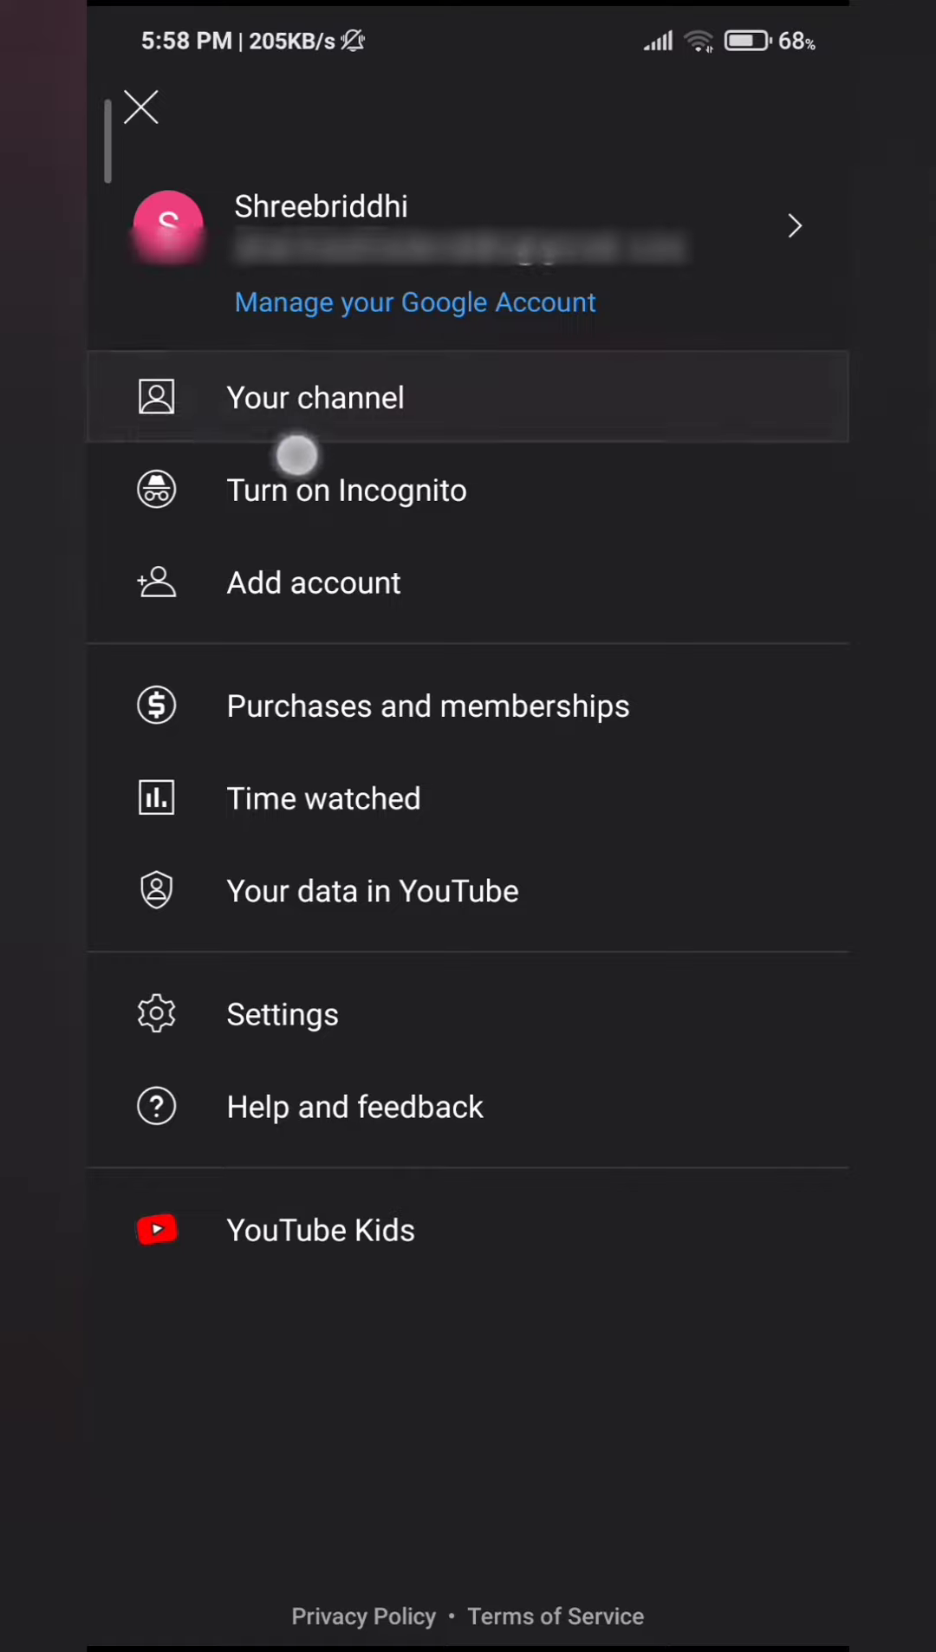
left_click(314, 397)
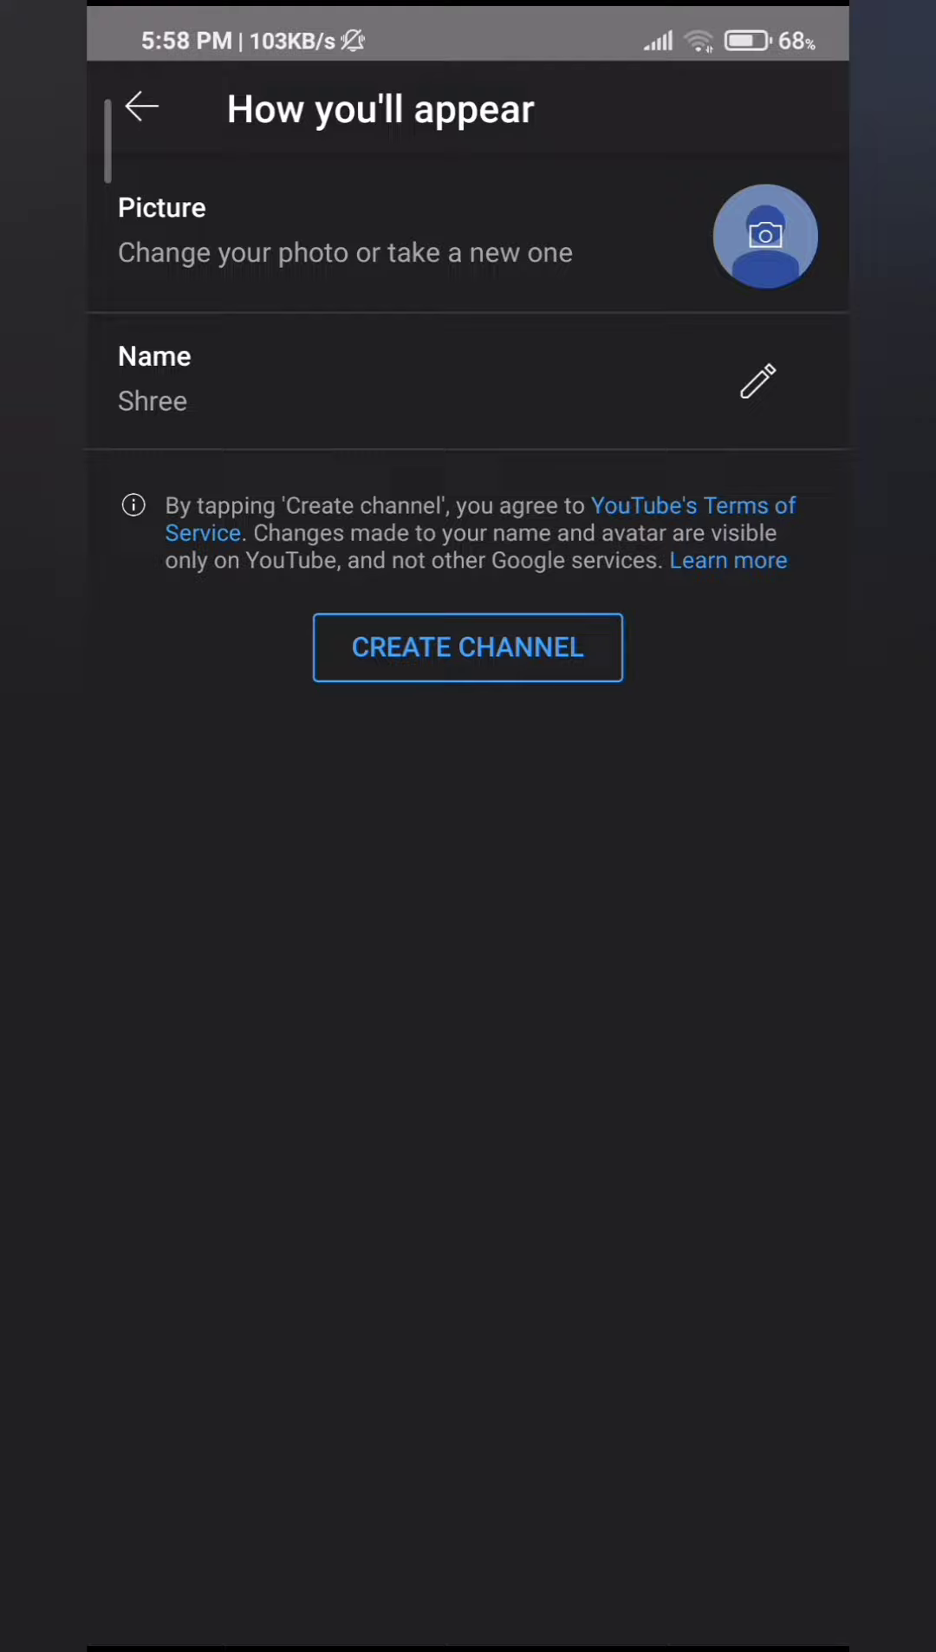
- Edit the channel name from 'Shree' to 'Shreebriddhi' and save it
left_click(756, 382)
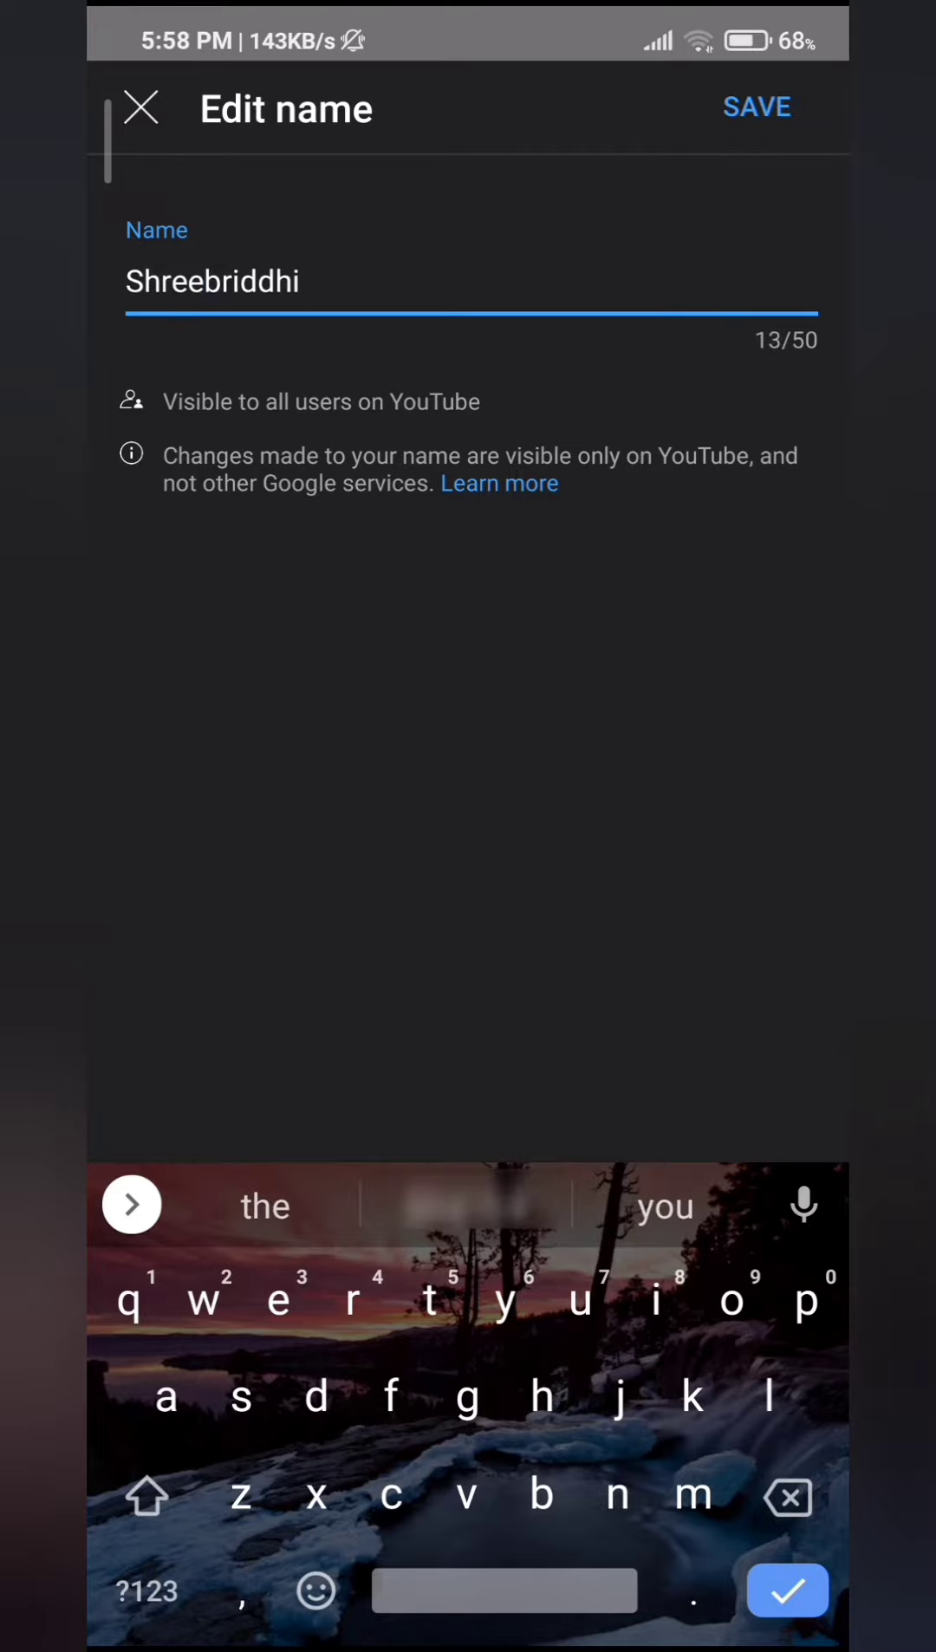
left_click(755, 106)
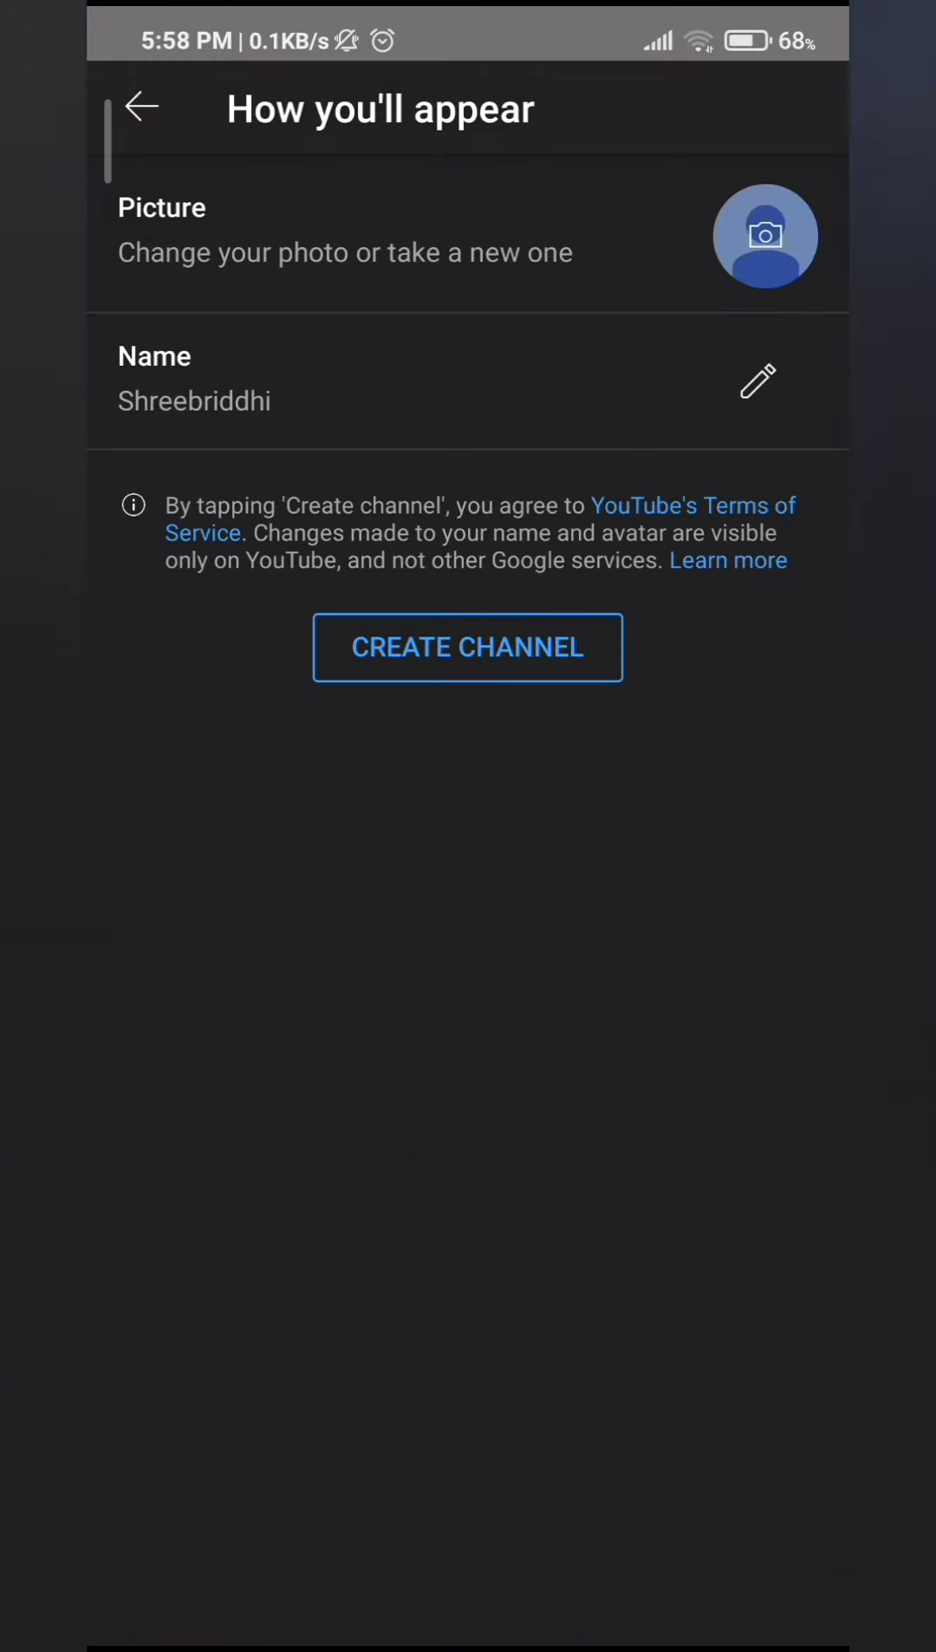
left_click(756, 382)
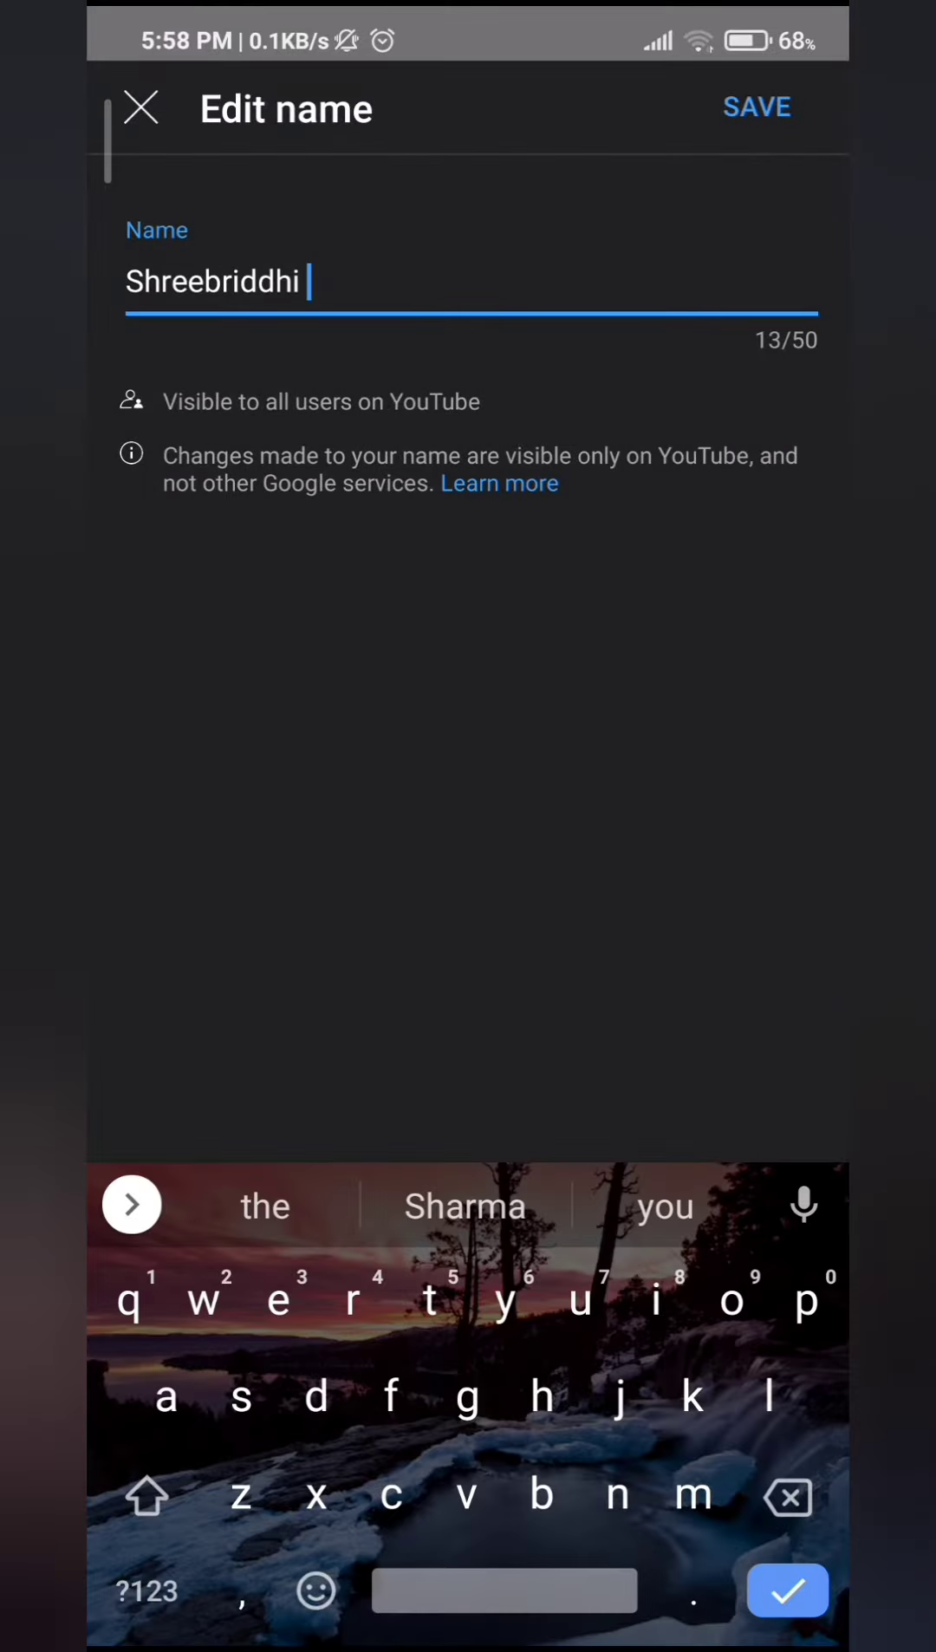
left_click(756, 107)
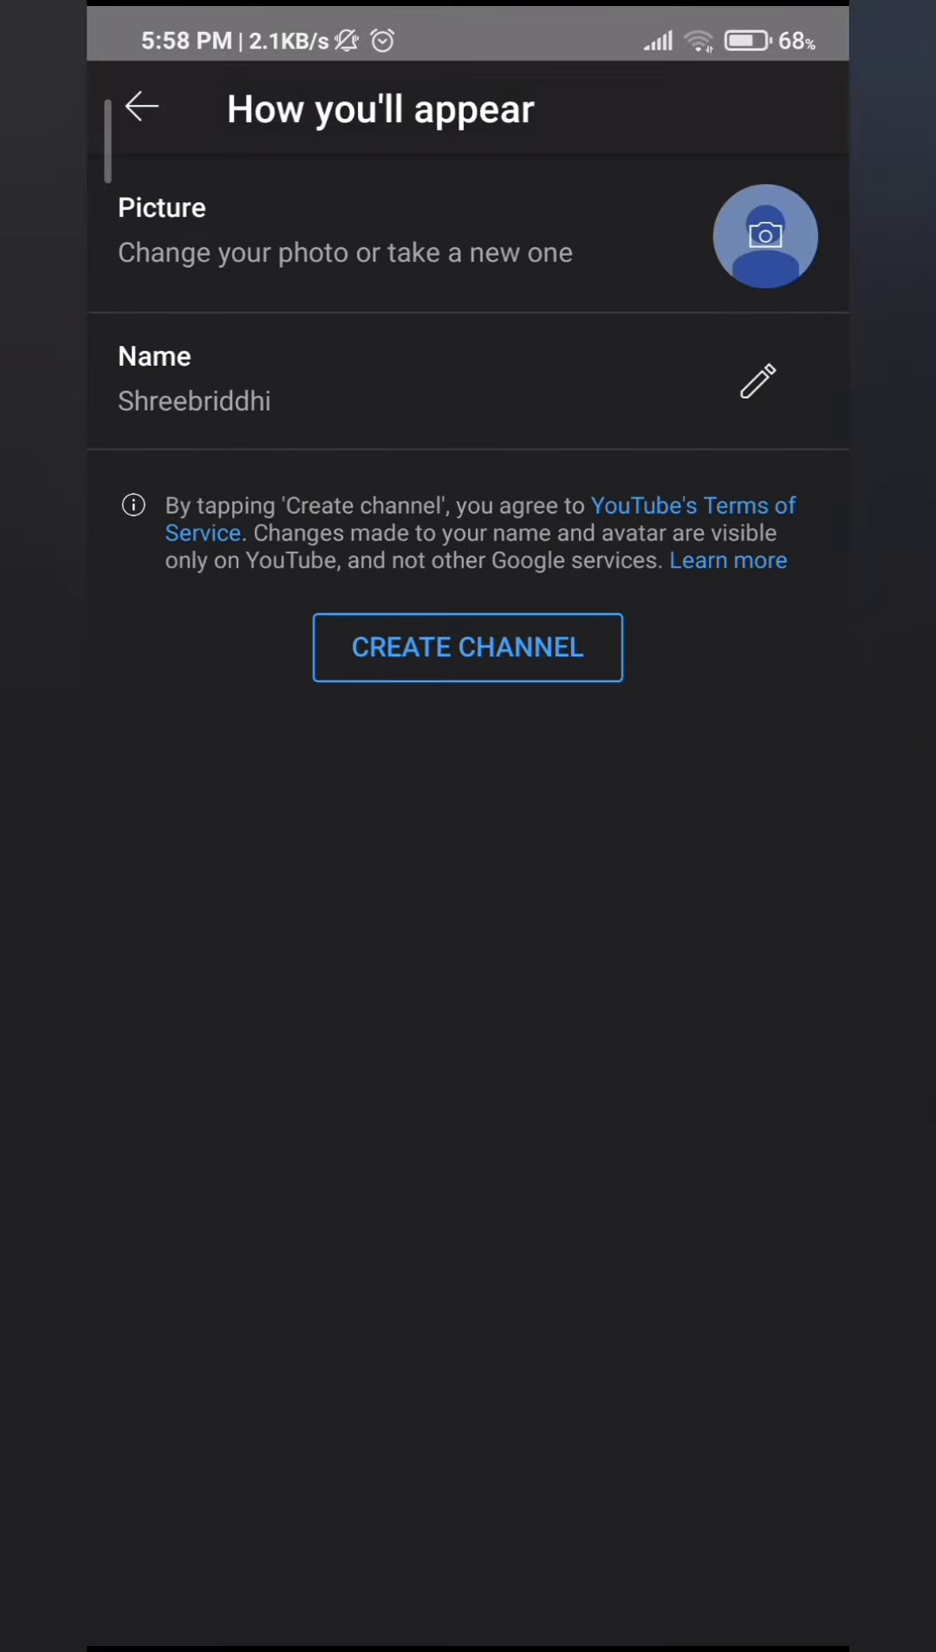
- Return to the YouTube home feed and check the account menu
left_click(142, 107)
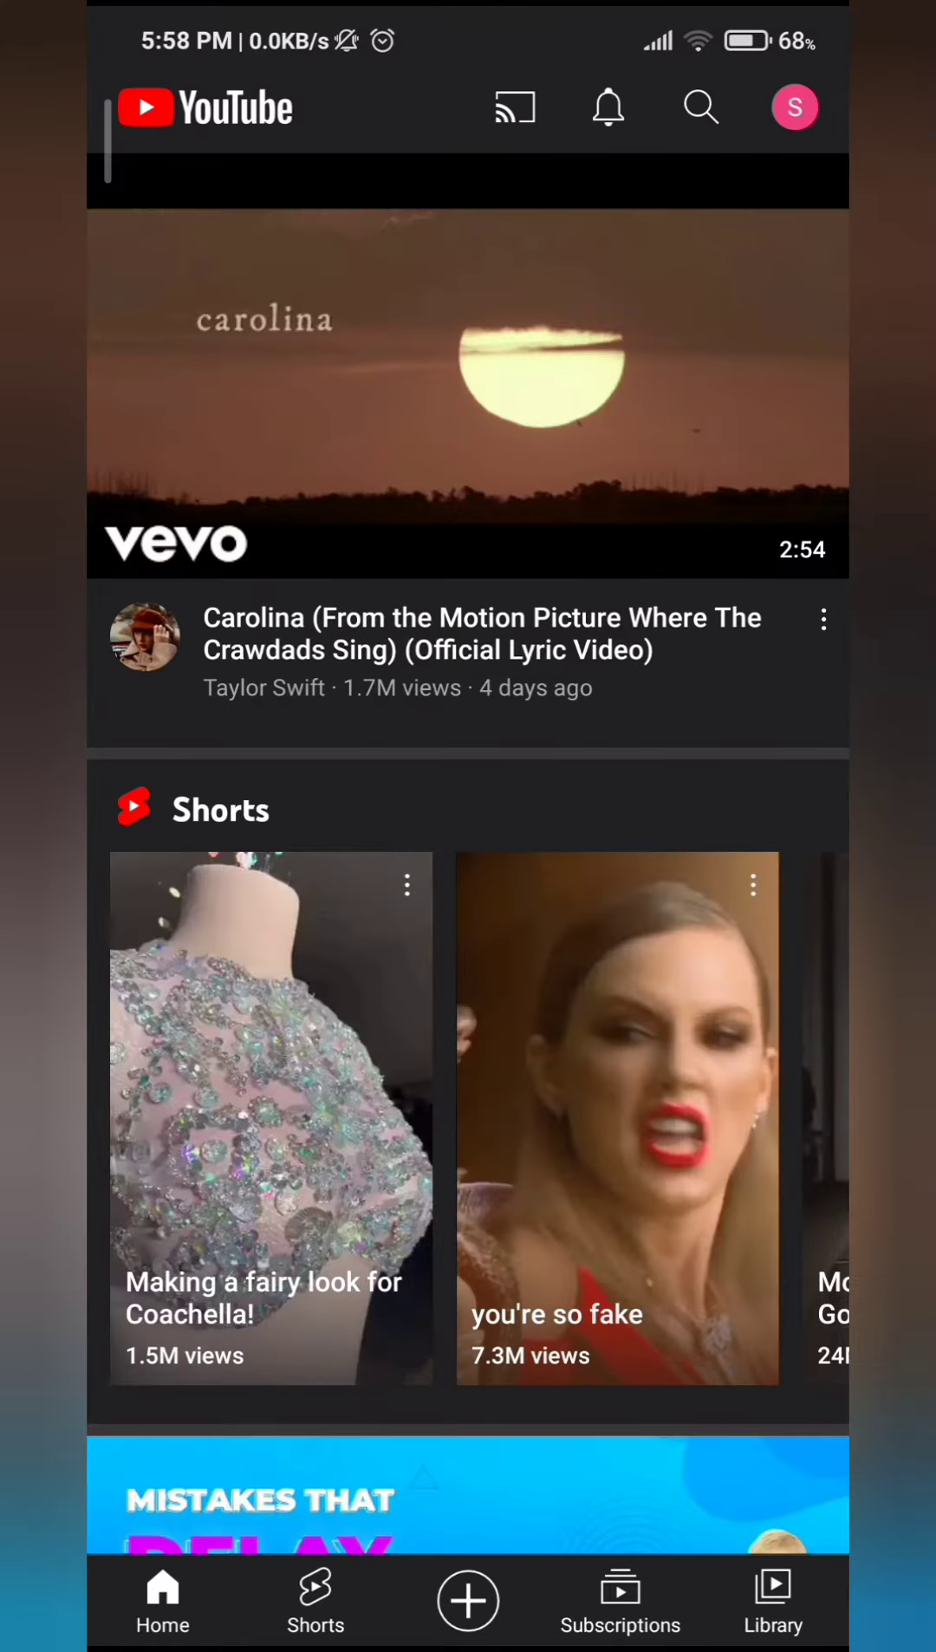
left_click(794, 108)
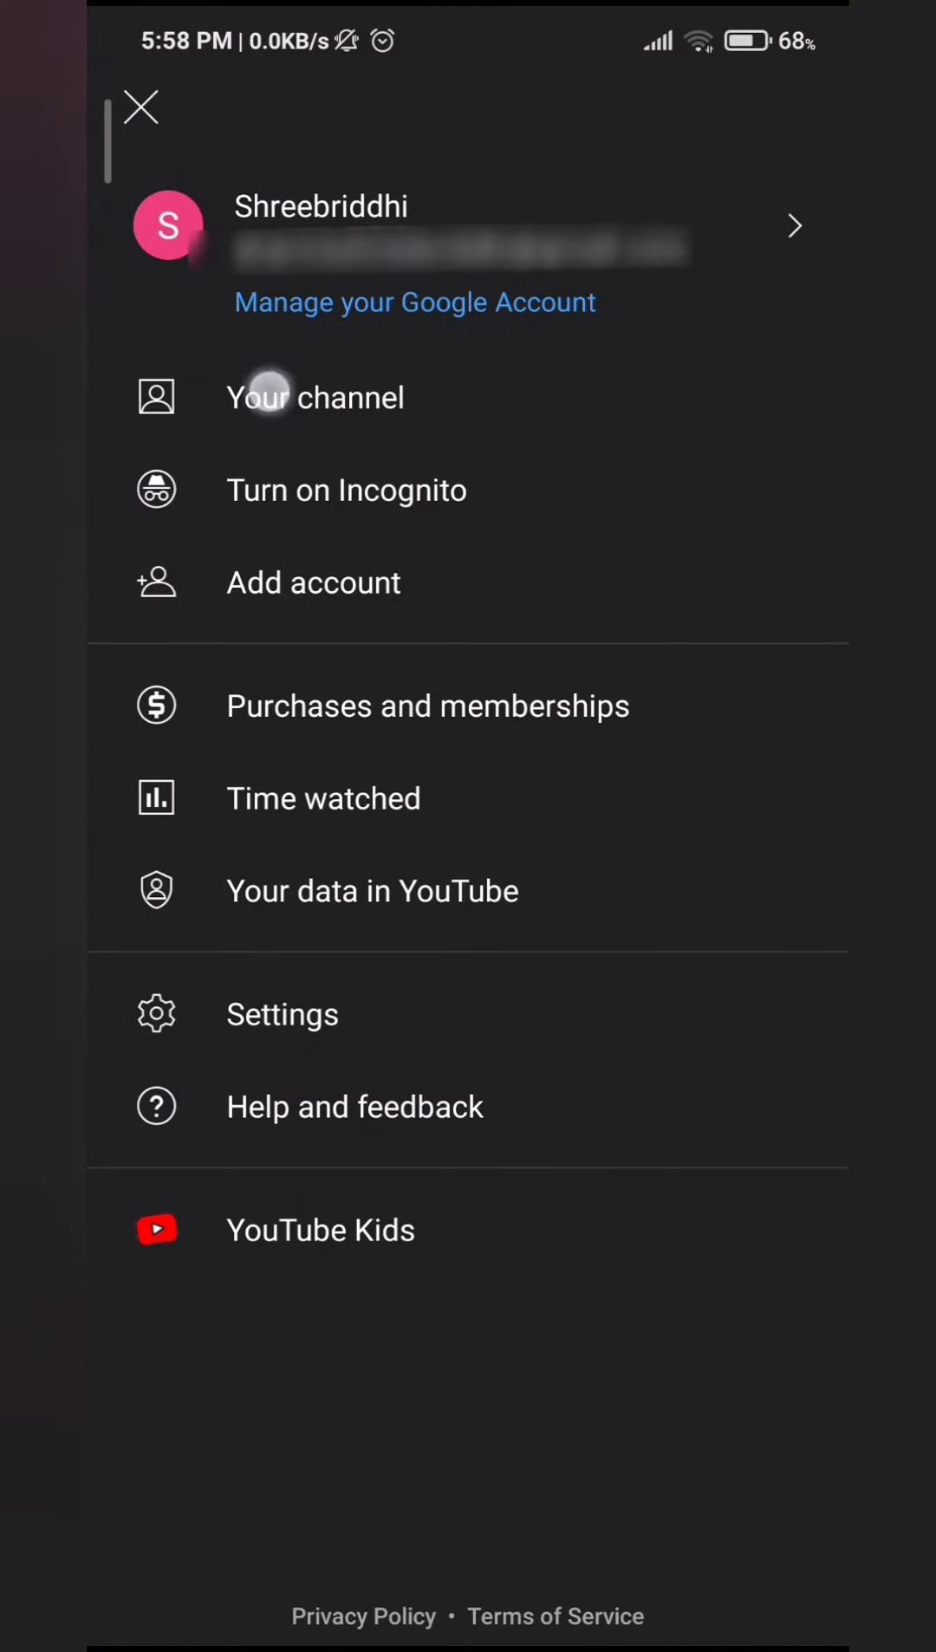
left_click(316, 397)
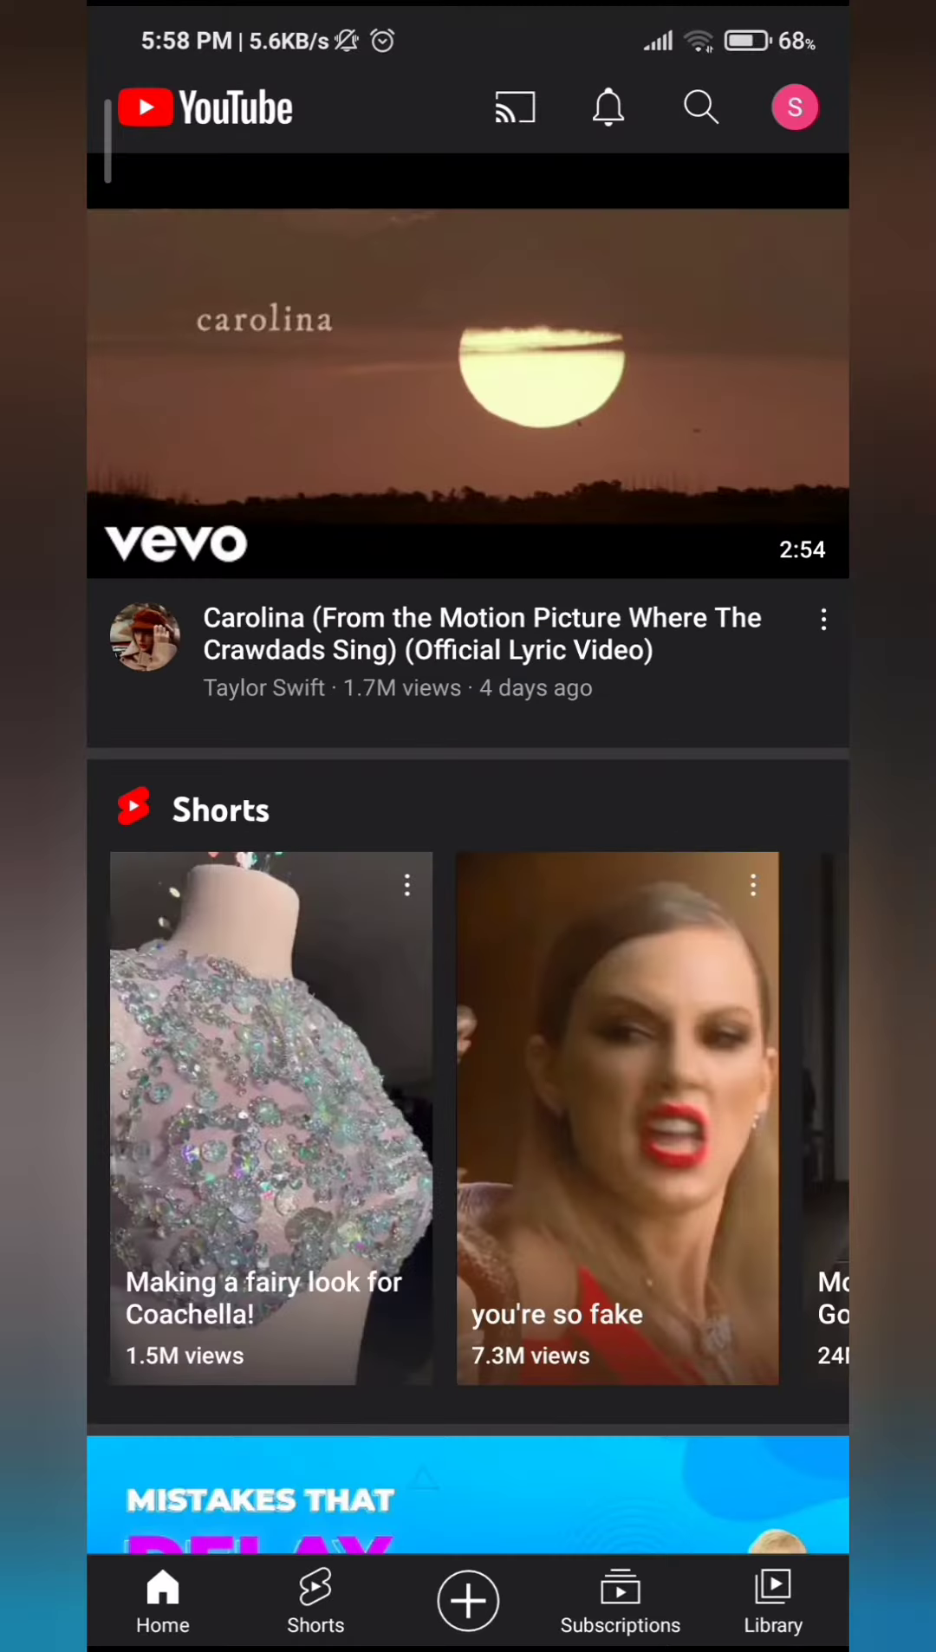
- Go from the account menu to Manage your Google Account, then open Personal info's Name page
left_click(794, 107)
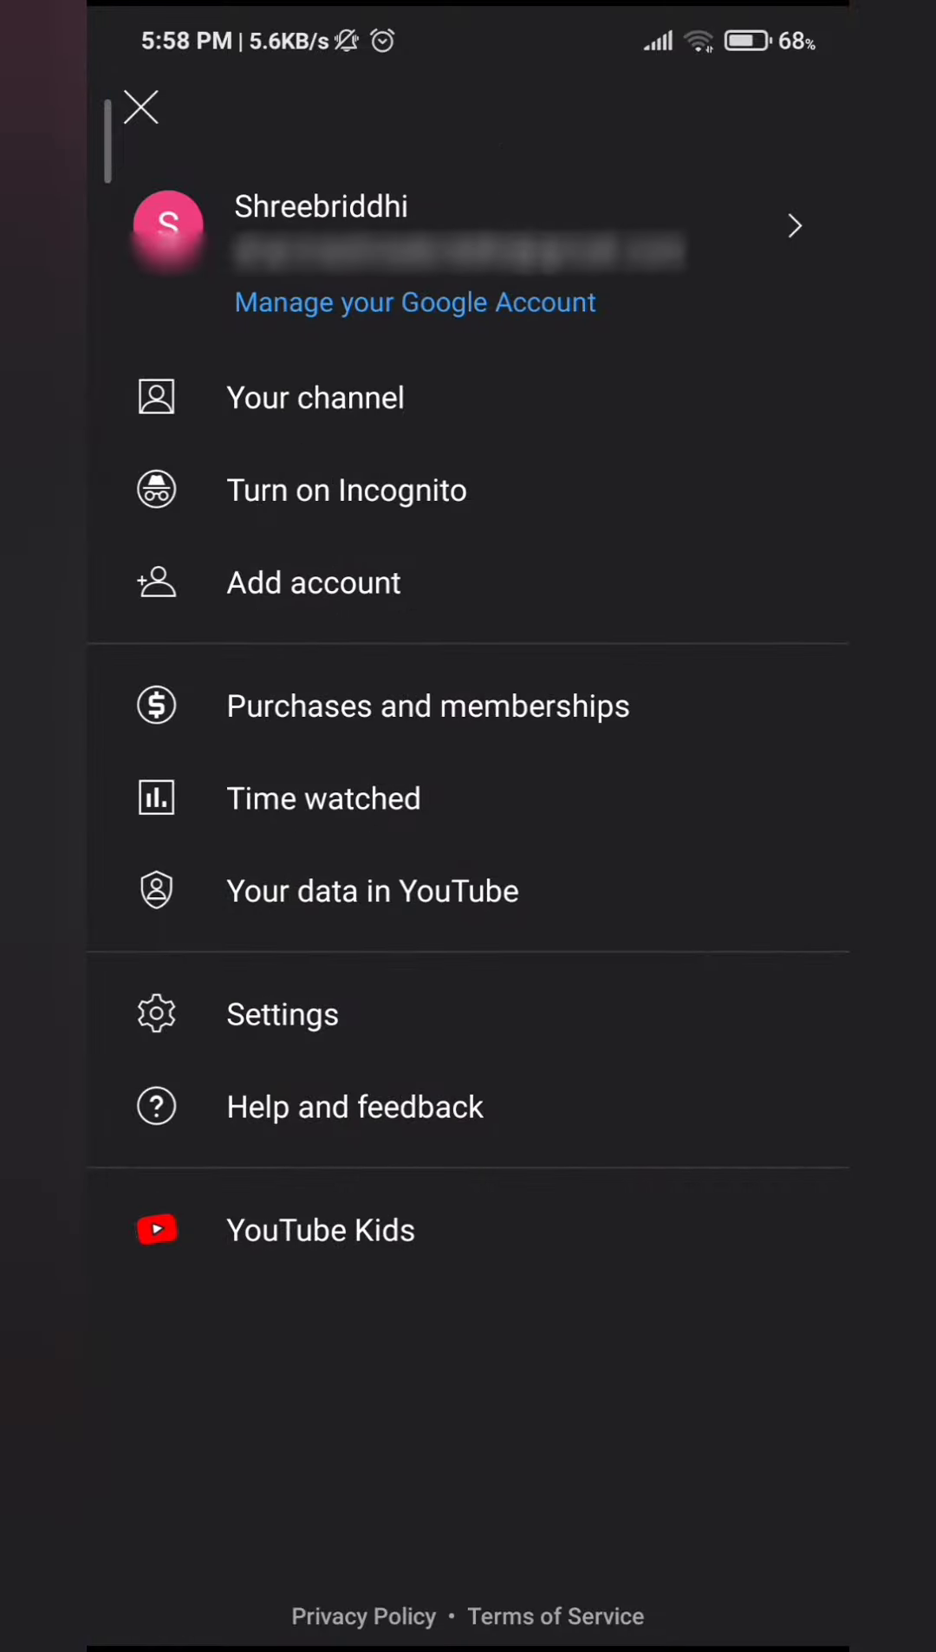
left_click(376, 338)
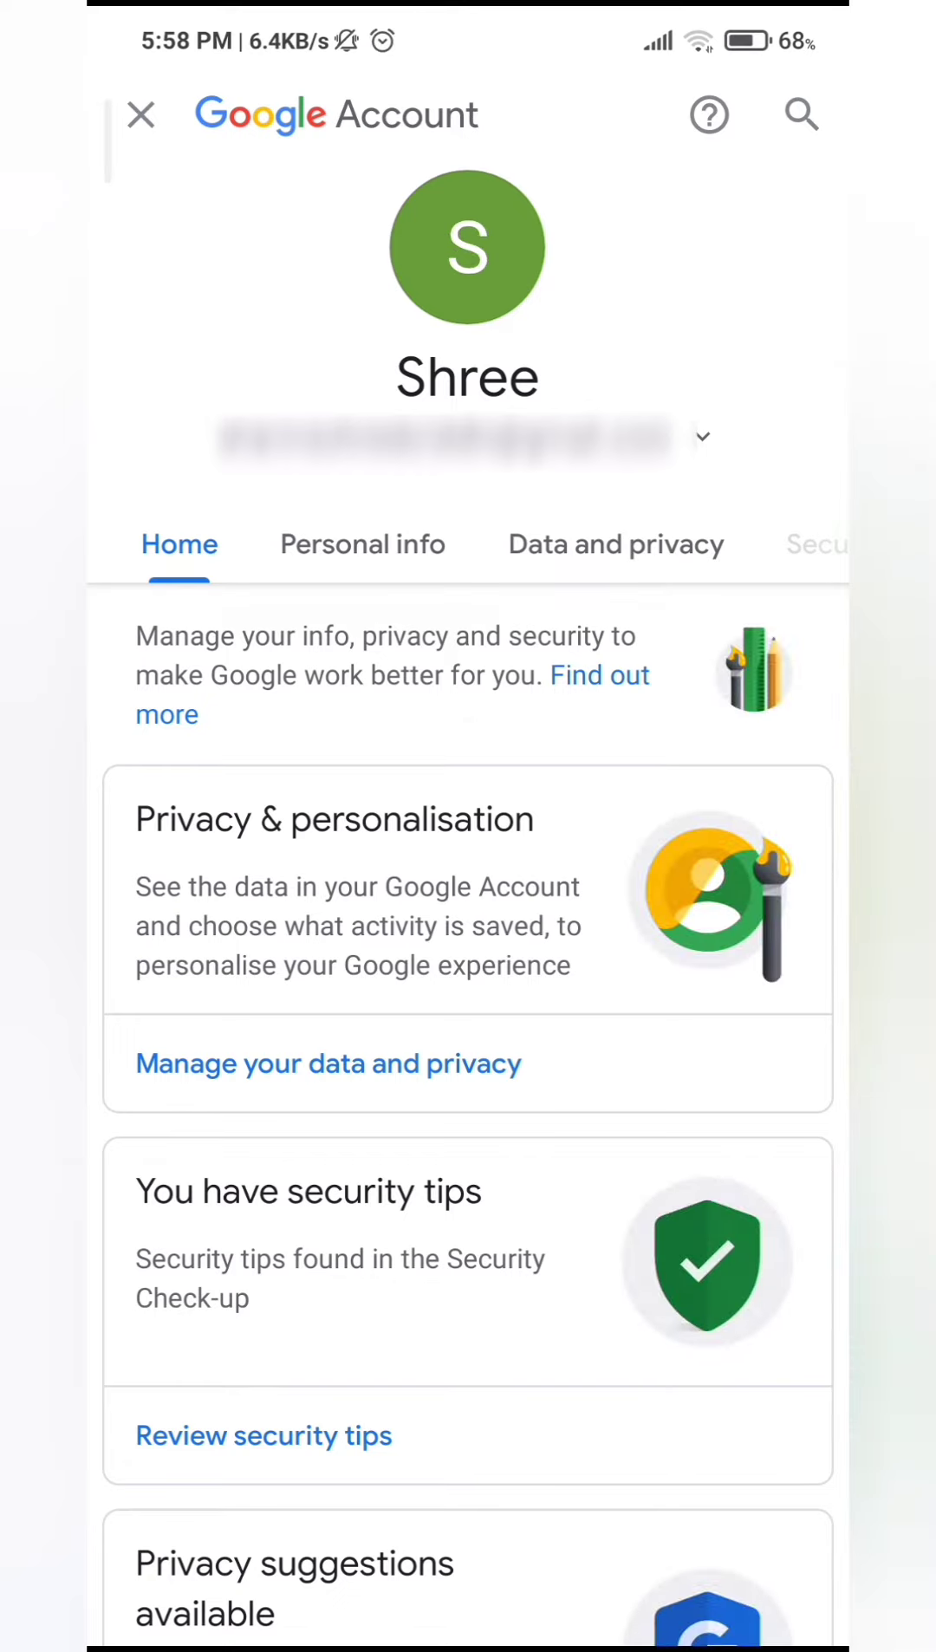
left_click(362, 544)
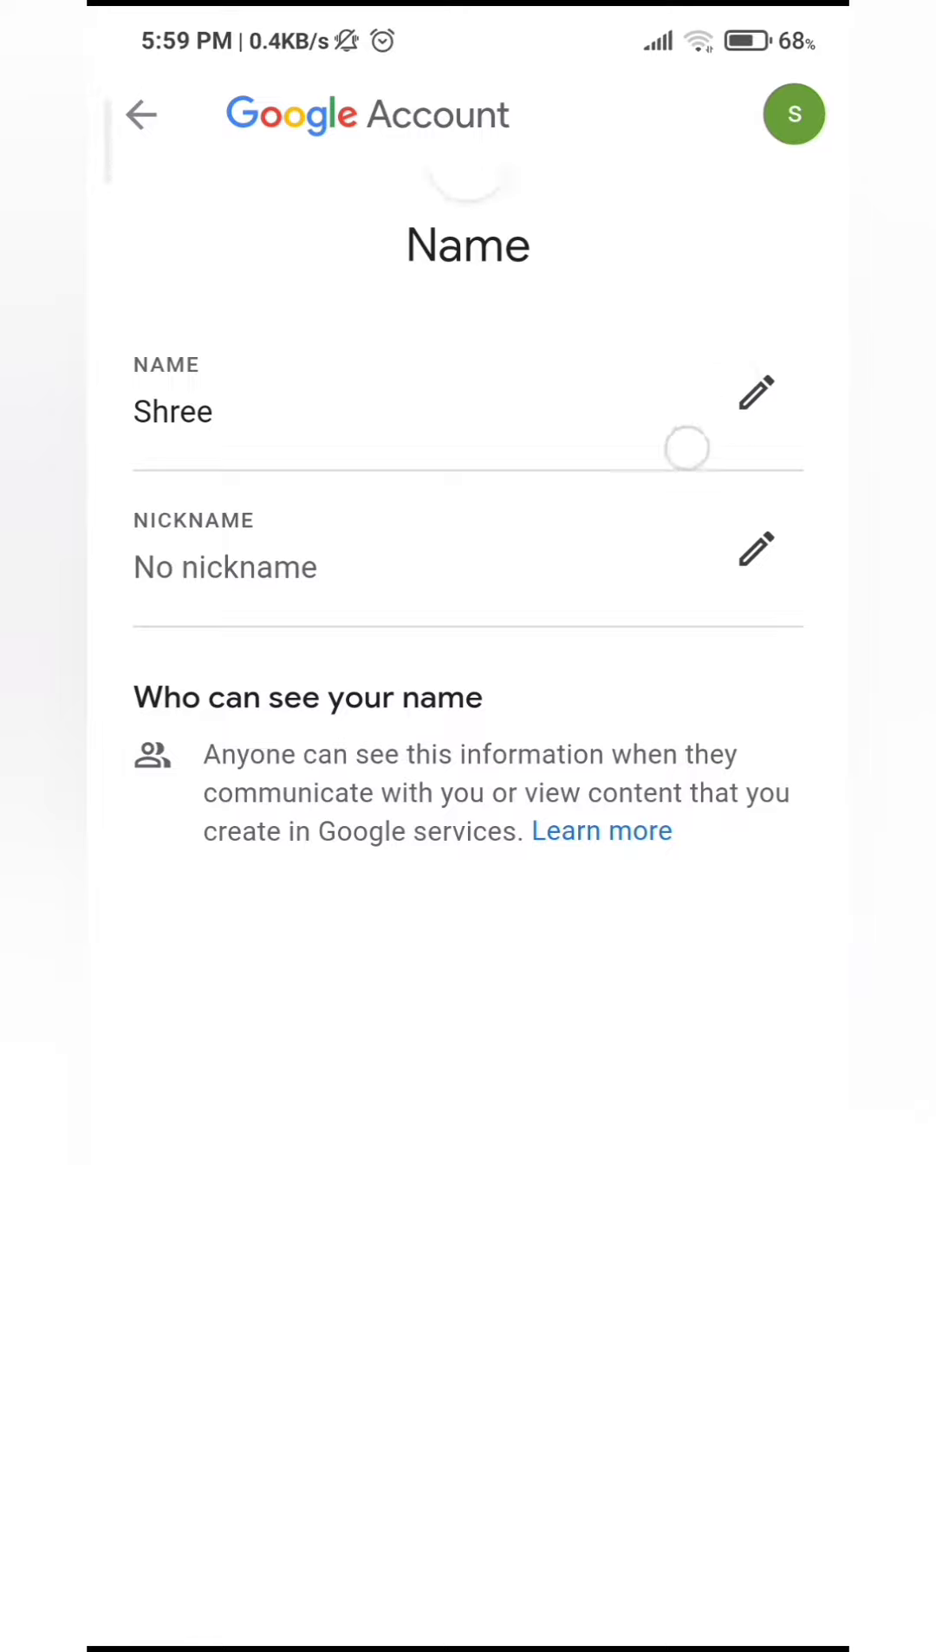
- Change the Google Account first name to 'Shreebriddhi', save, and return to YouTube
left_click(755, 395)
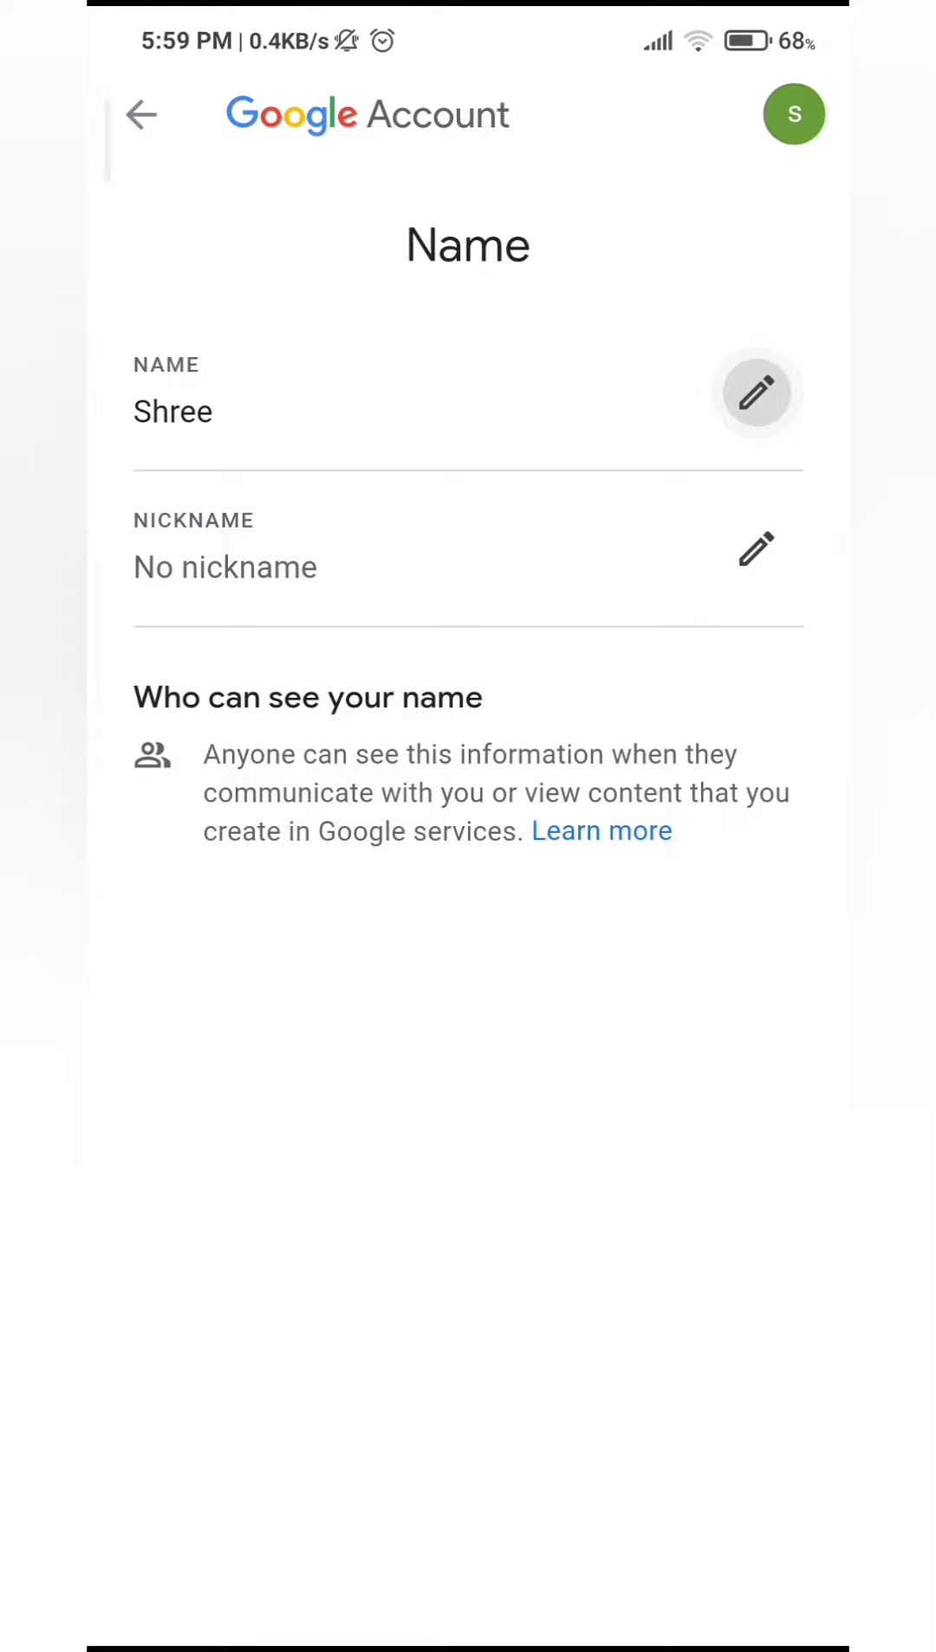
left_click(756, 392)
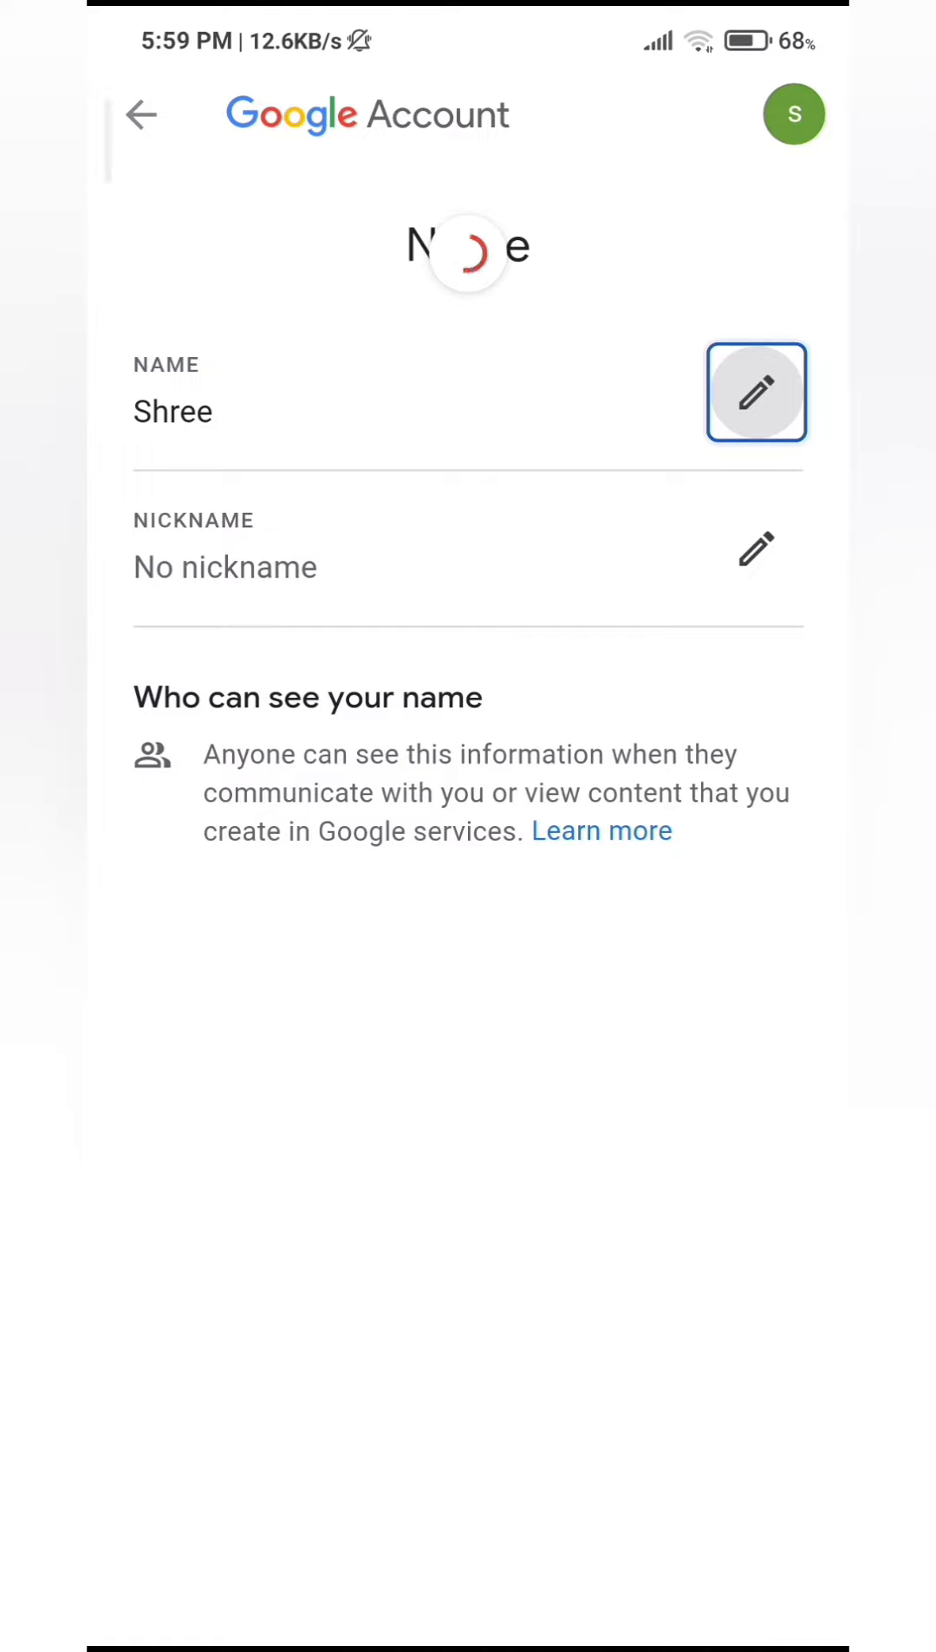
left_click(756, 393)
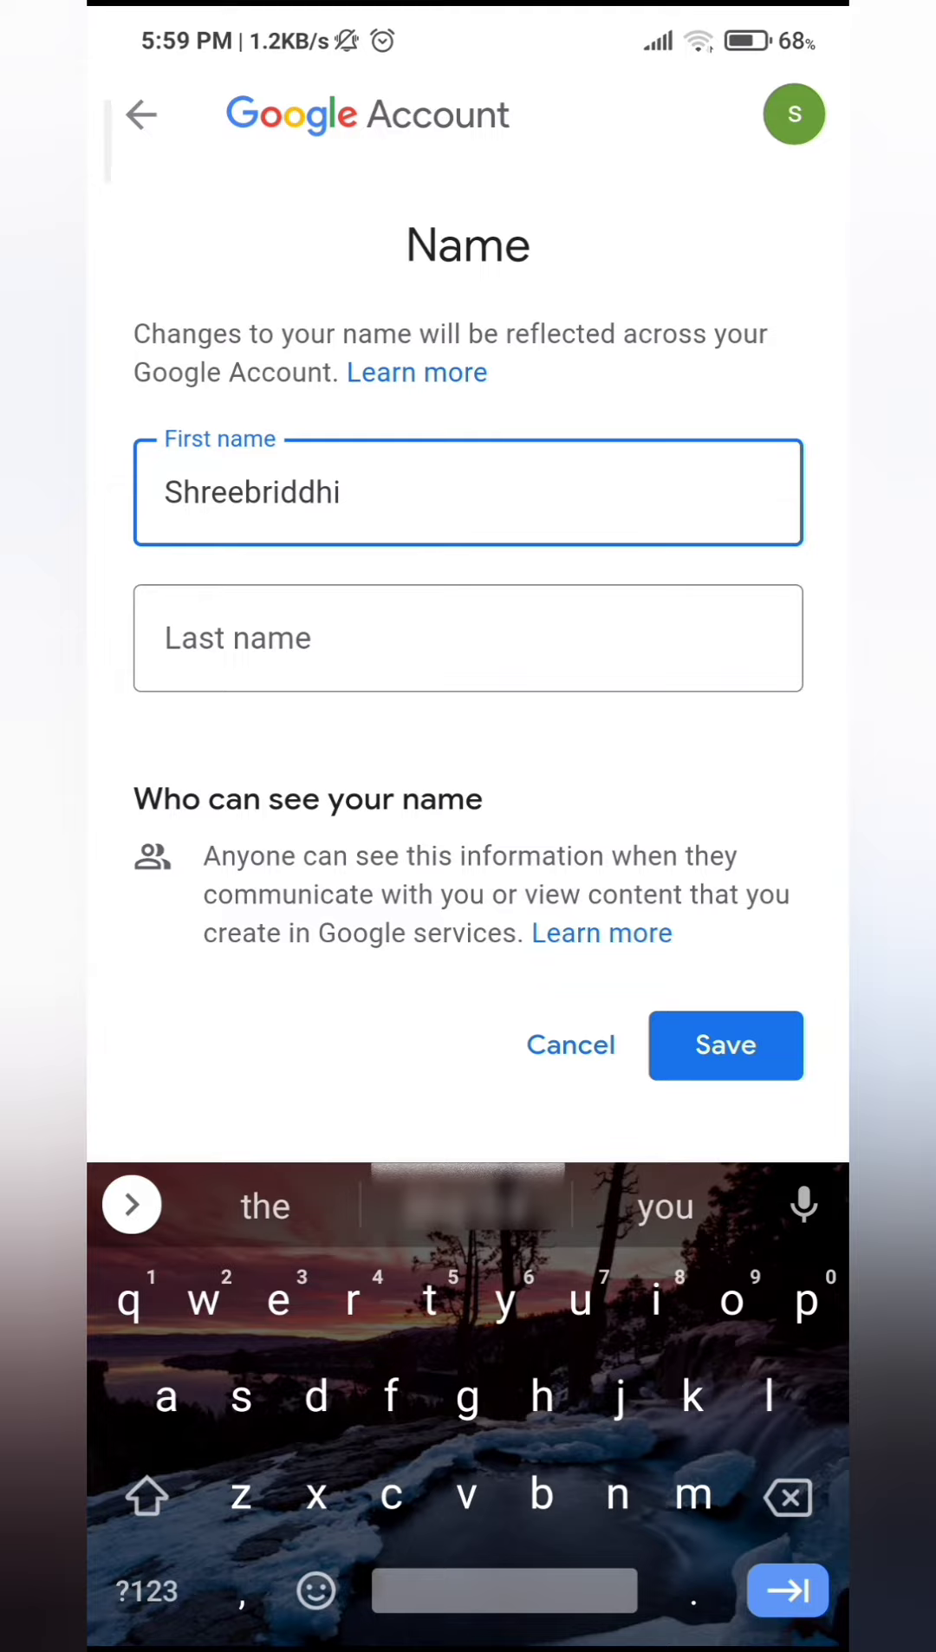
left_click(726, 1045)
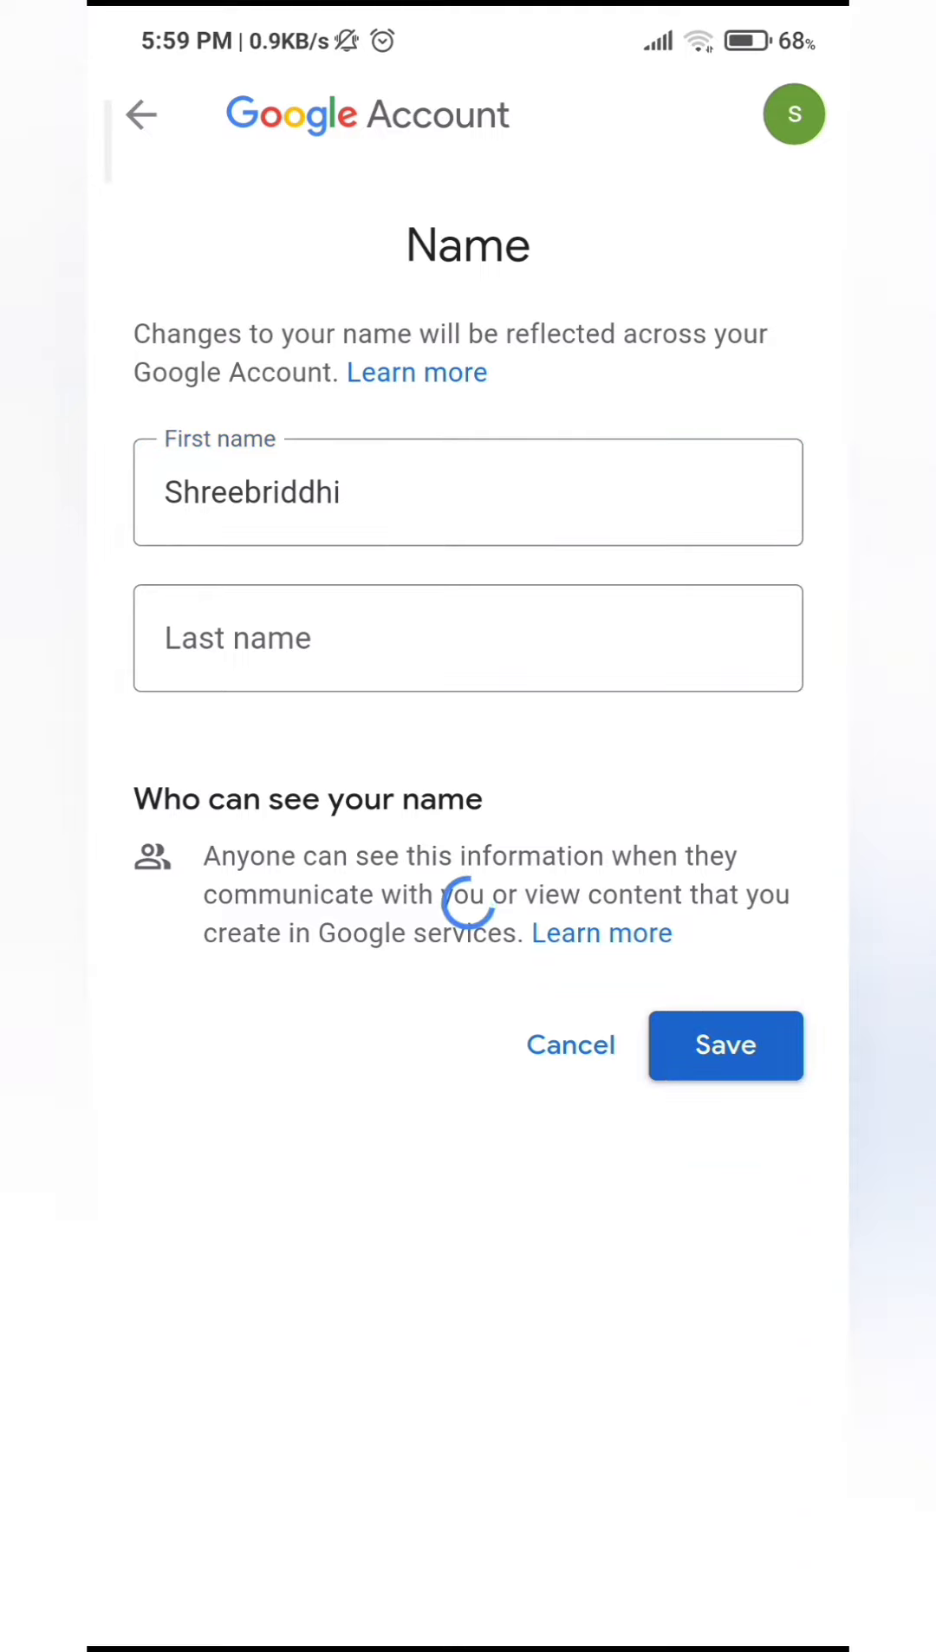
left_click(724, 1045)
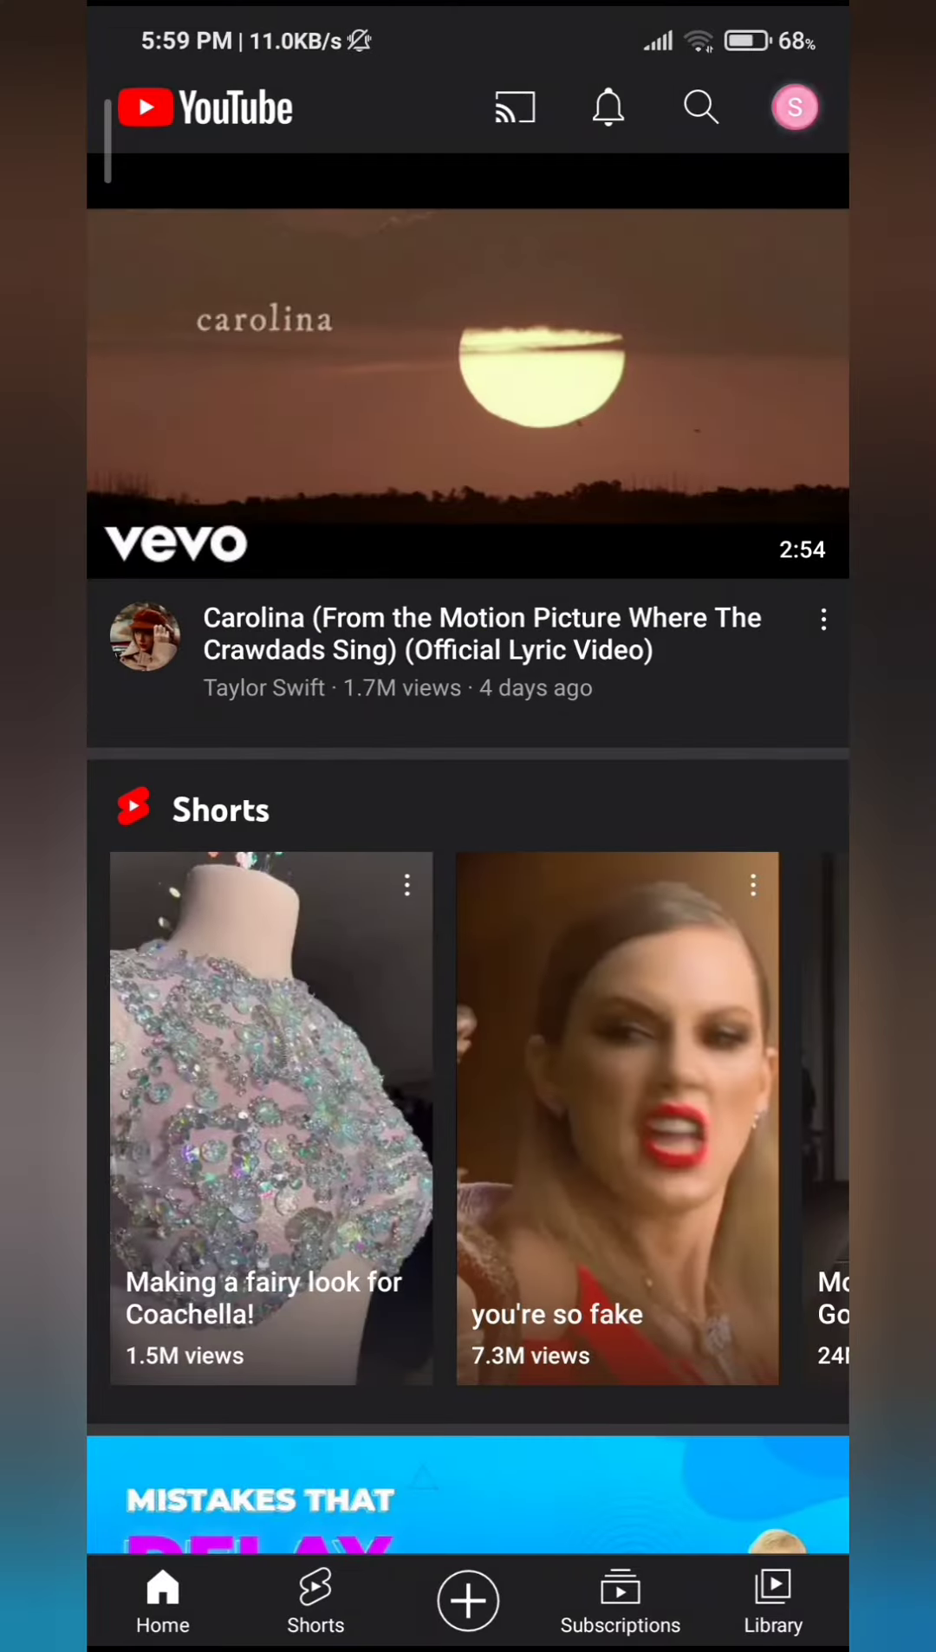
- Open 'Your channel' from the avatar menu to confirm the name 'Shreebriddhi'
left_click(794, 108)
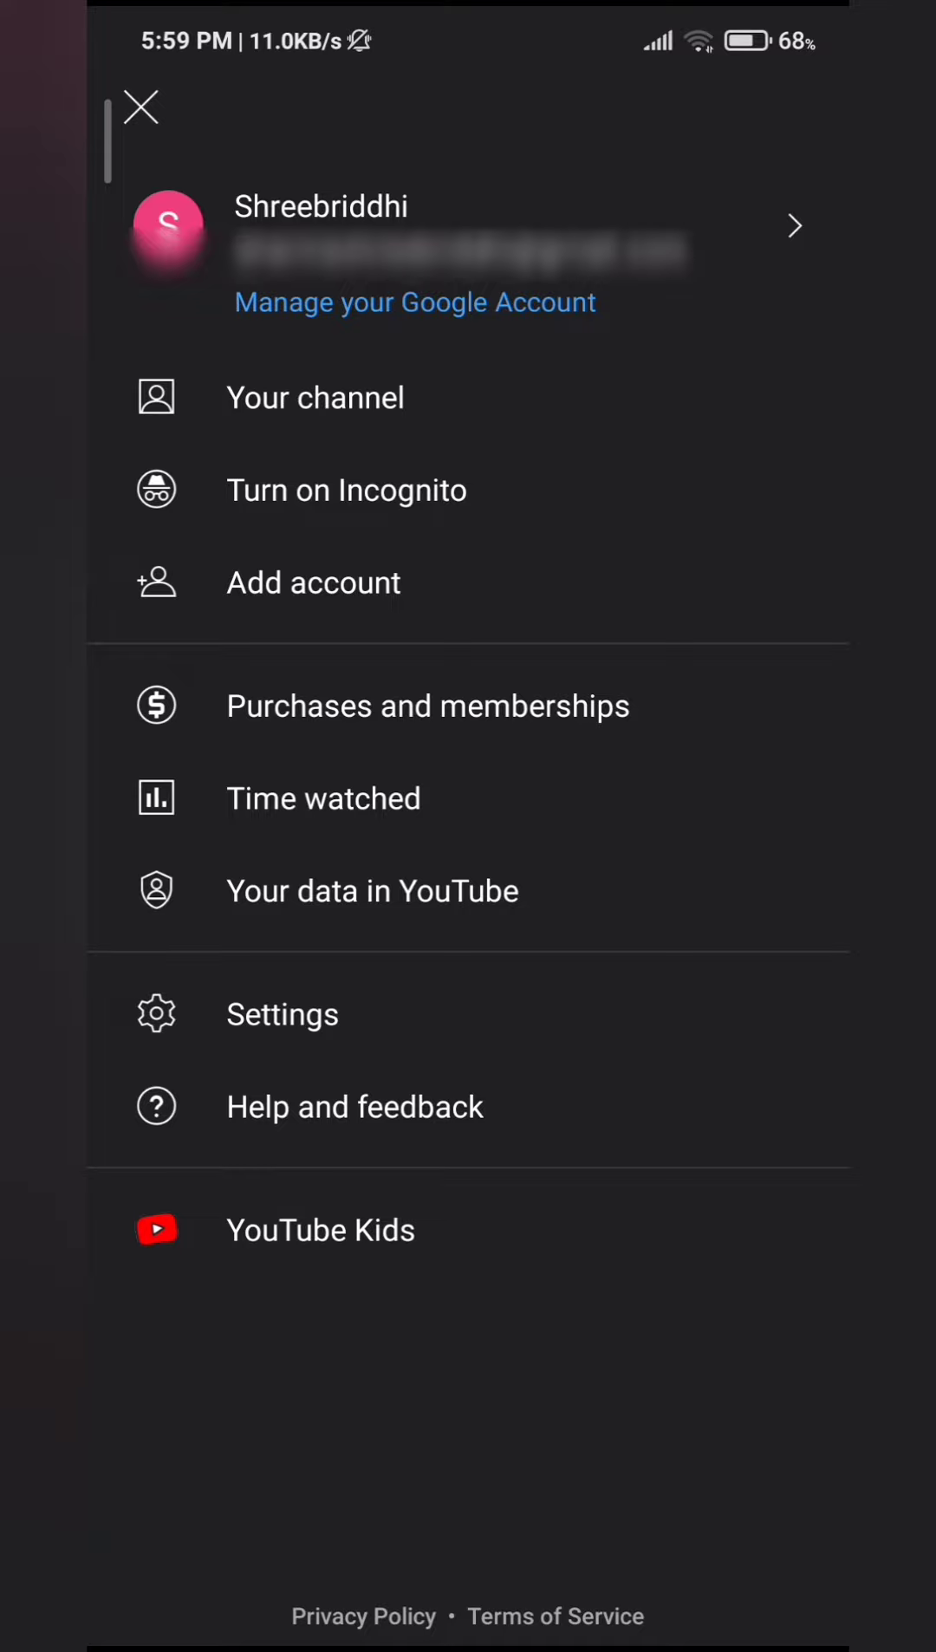
left_click(313, 396)
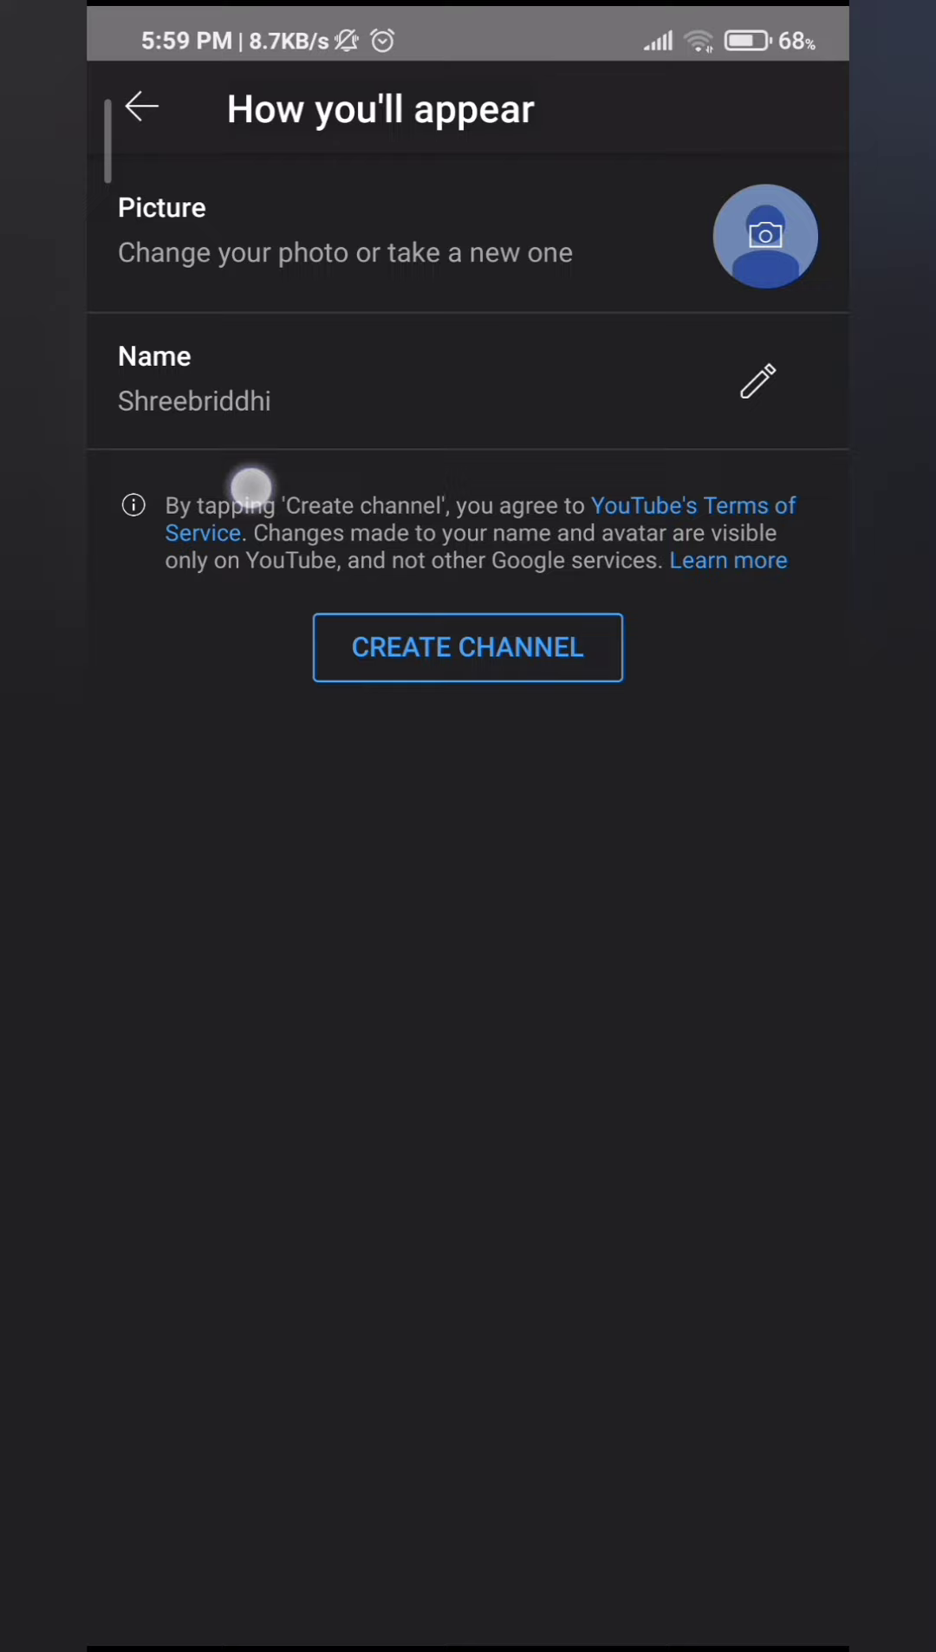